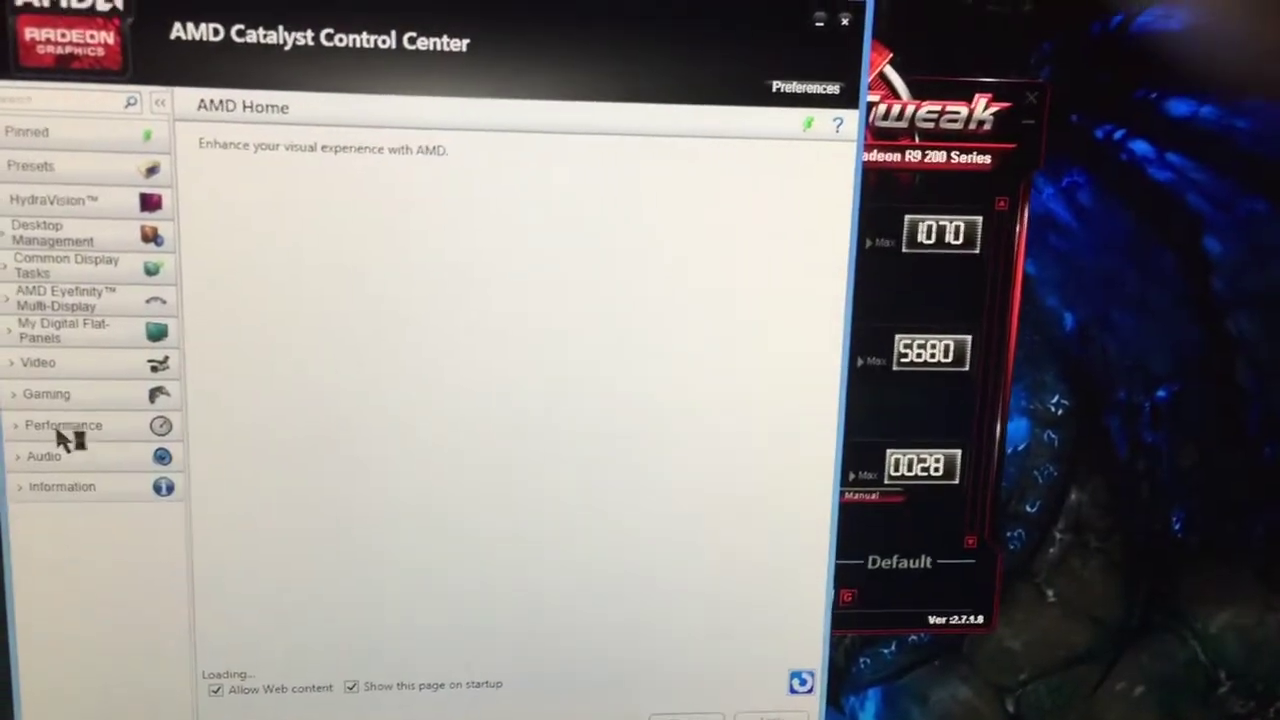
Switch to the Performance section to reach the AMD OverDrive GPU settings
left_click(62, 424)
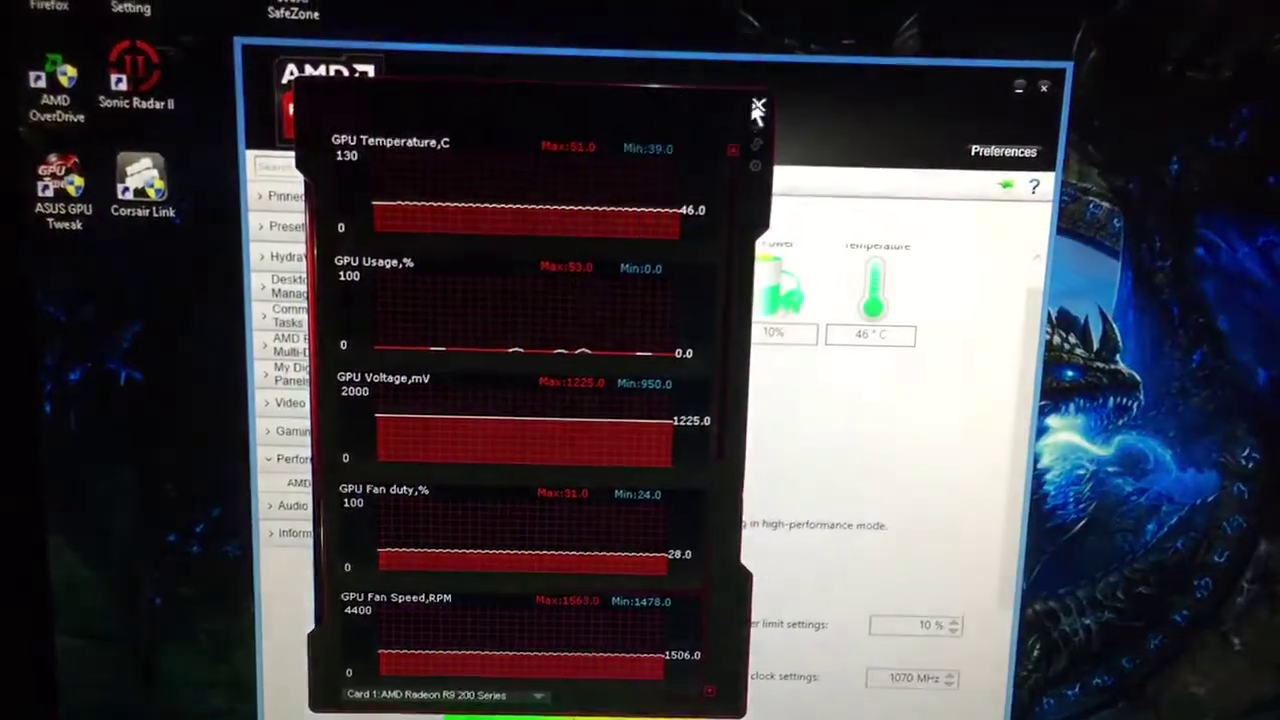
Show the Monitor window with live GPU temperature, usage, voltage and fan graphs
left_click(756, 104)
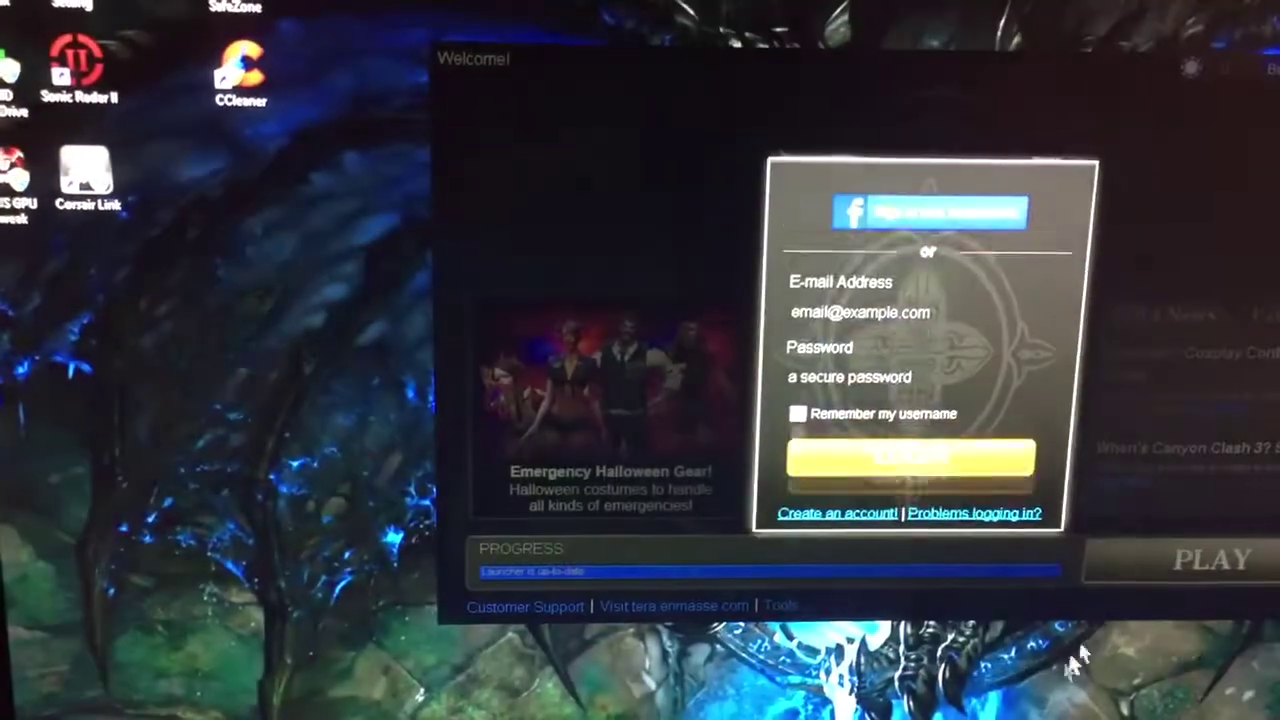
Sign in to the TERA account so the launcher shows the play screen
left_click(952, 210)
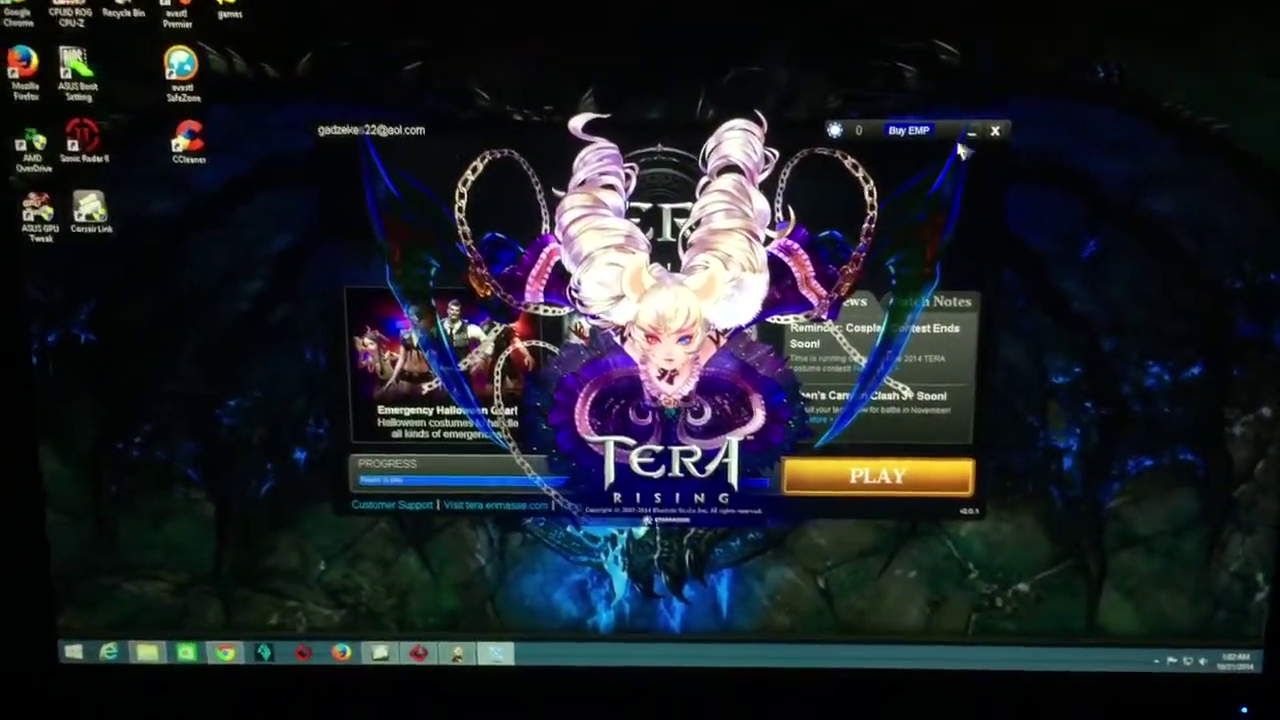
left_click(872, 474)
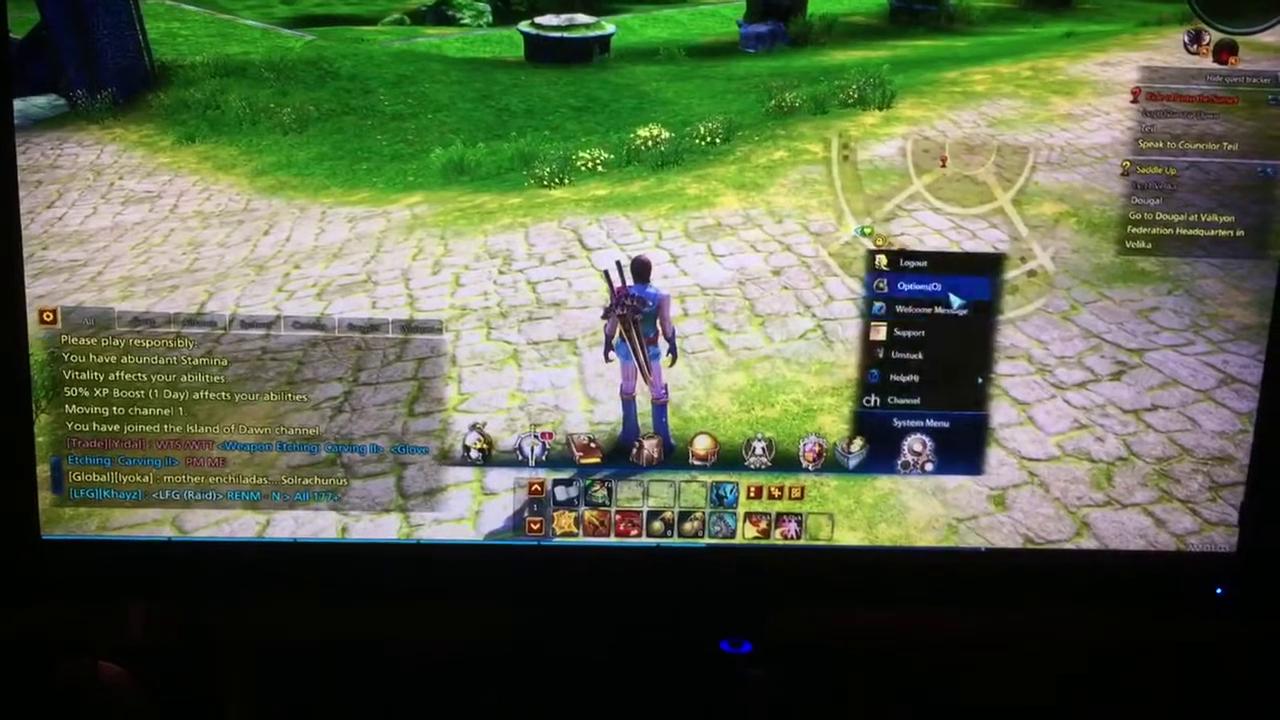
Choose Options from the in-game System Menu
left_click(924, 288)
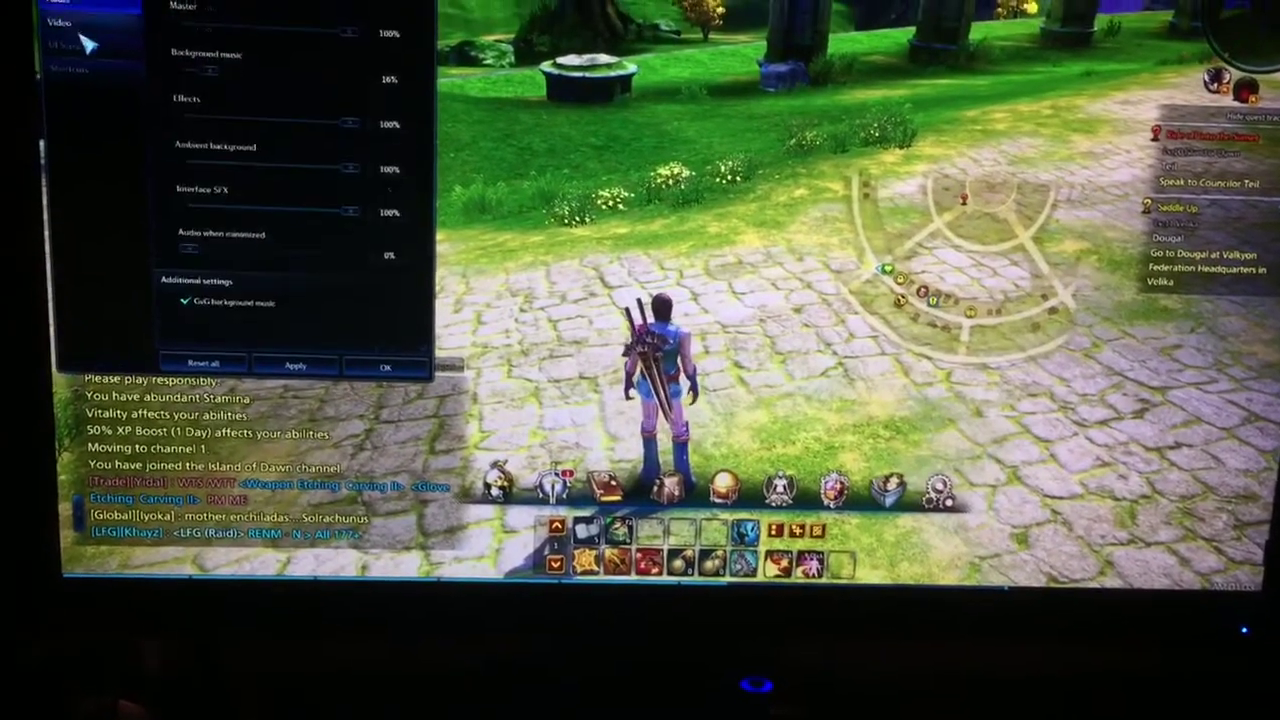